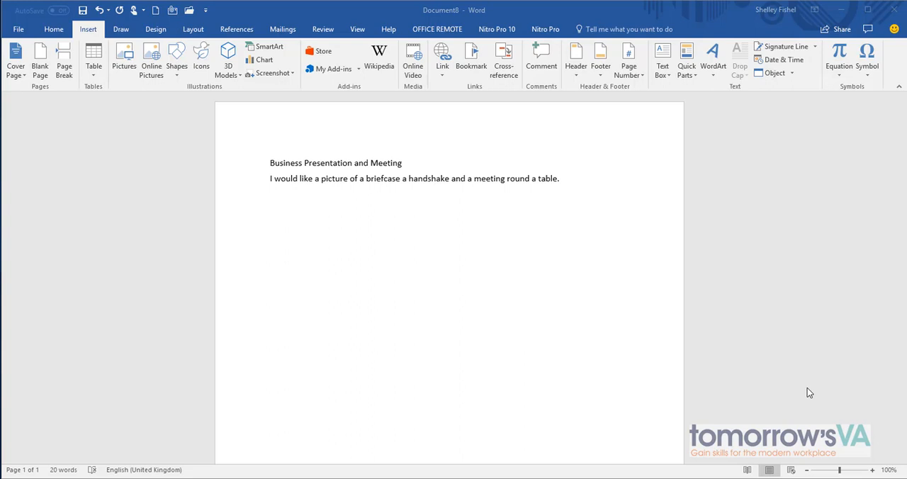
{"action": "mouse_move", "coordinate": [246, 29]}
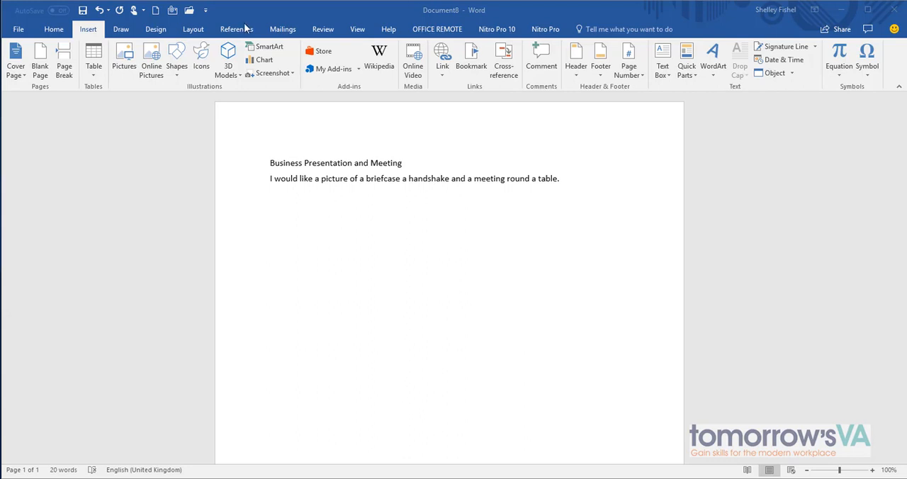
{"action": "mouse_move", "coordinate": [202, 55]}
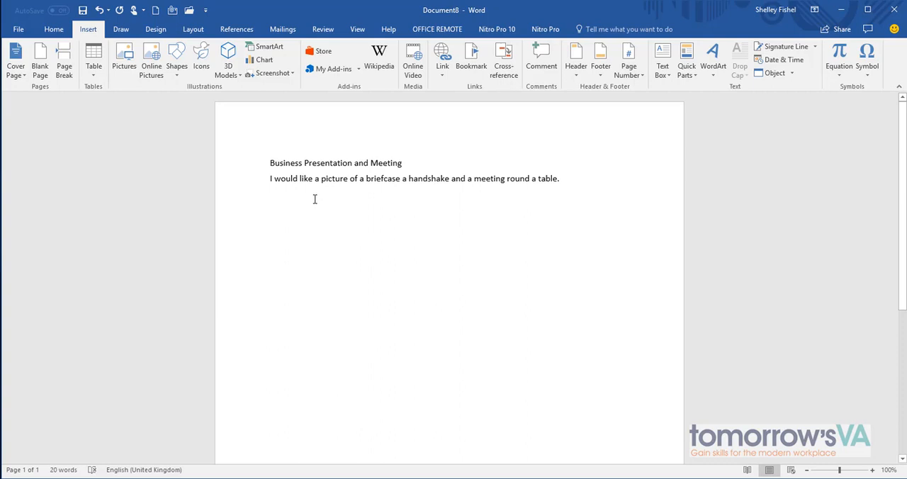
Place the cursor on the blank line below the briefcase, handshake and meeting sentence
{"action": "left_click", "coordinate": [270, 209]}
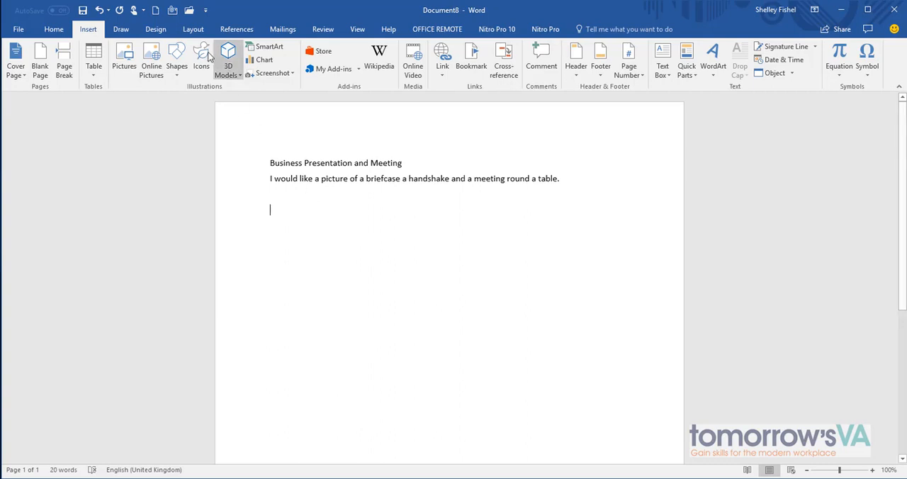
Insert the briefcase icon from the Business icon category below the sentence
{"action": "left_click", "coordinate": [202, 53]}
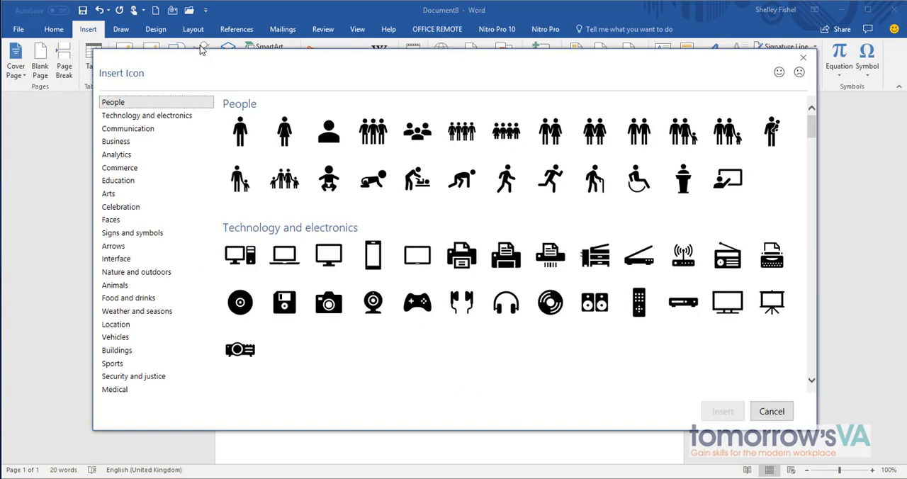
{"action": "left_click", "coordinate": [115, 141]}
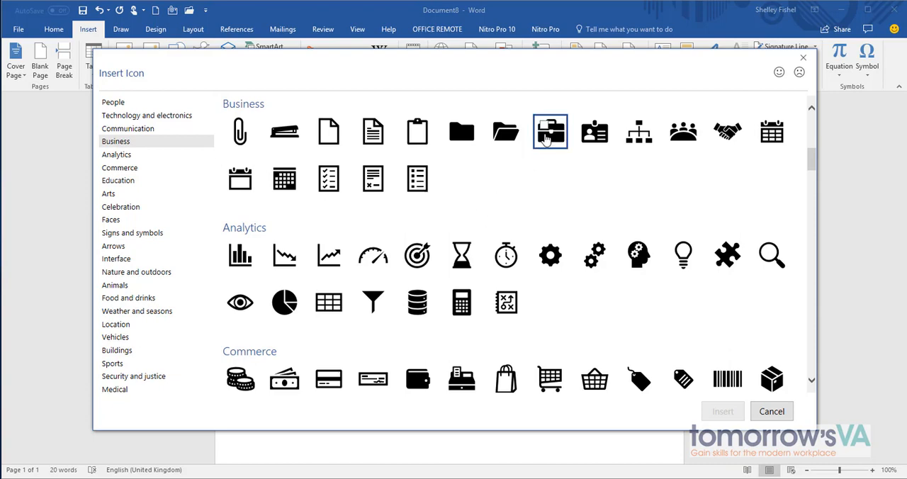
{"action": "left_click", "coordinate": [549, 131]}
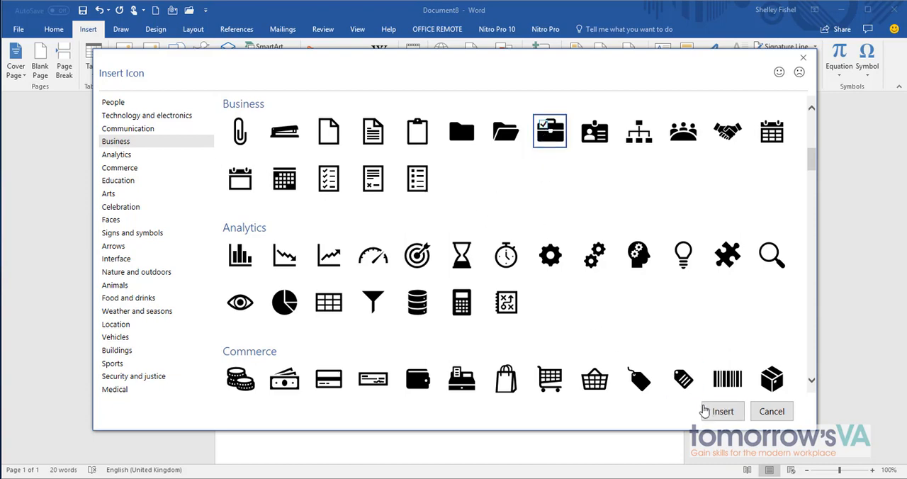
{"action": "left_click", "coordinate": [719, 411]}
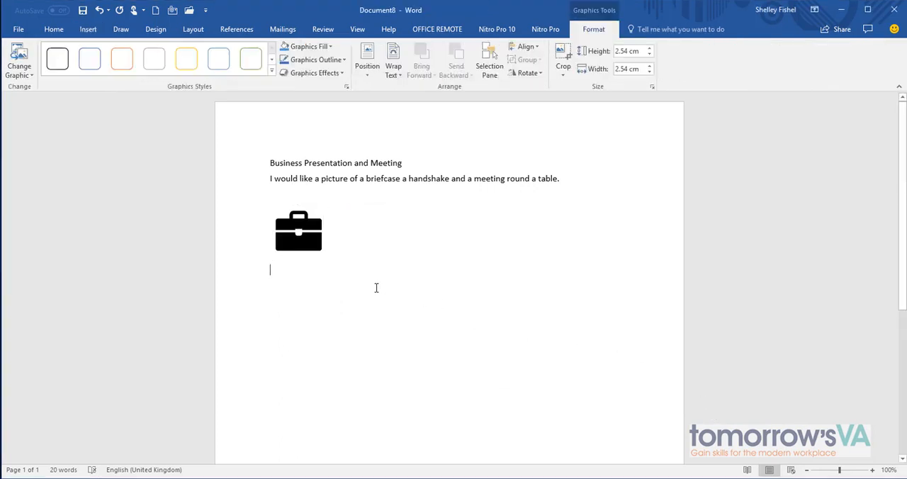
Insert the handshake icon from the Business icons beneath the briefcase
{"action": "left_click", "coordinate": [105, 29]}
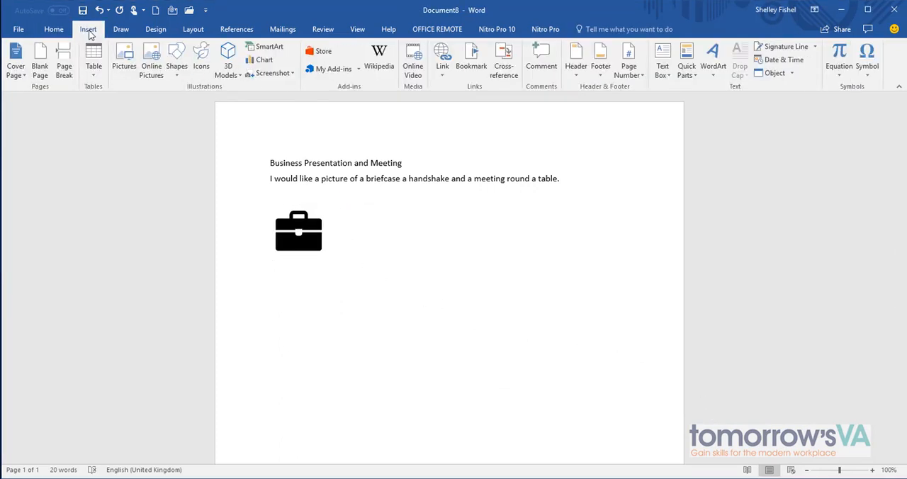
{"action": "left_click", "coordinate": [200, 51]}
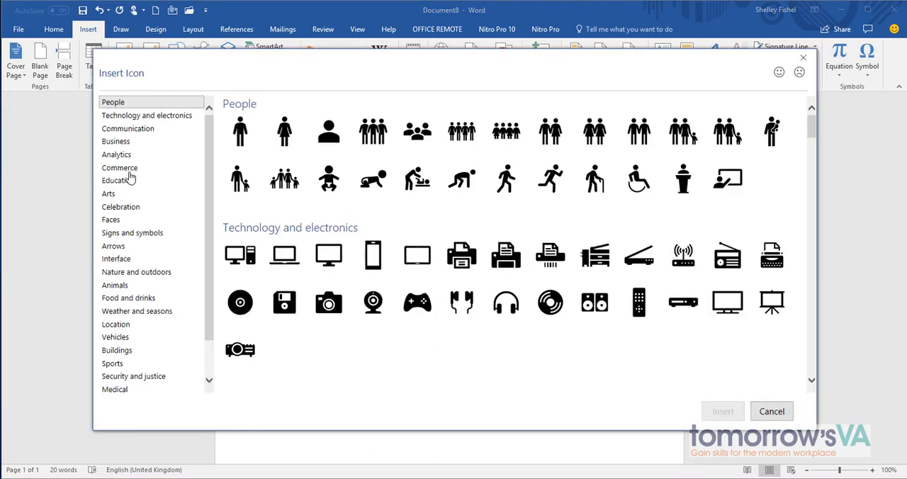
{"action": "left_click", "coordinate": [115, 141]}
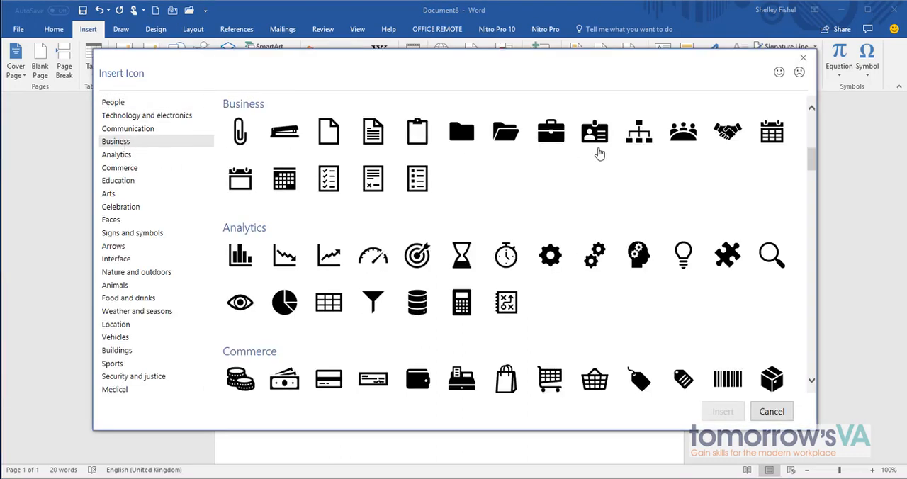
{"action": "left_click", "coordinate": [726, 131]}
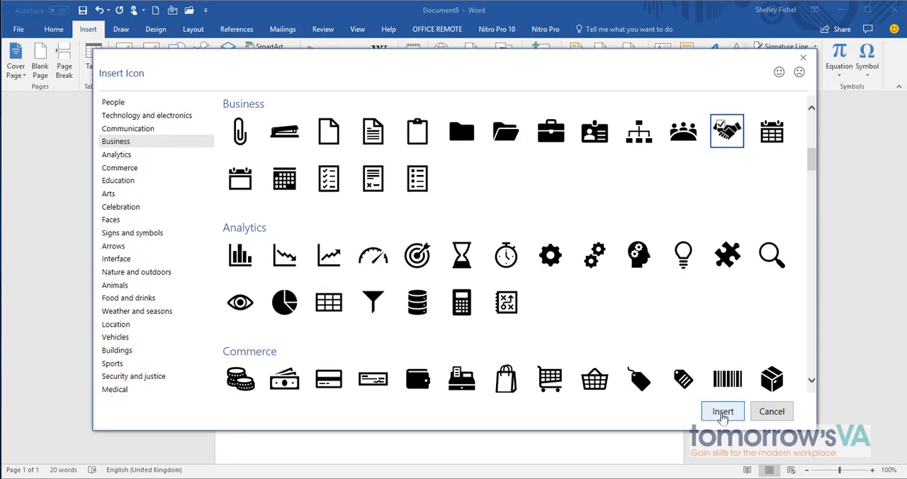
{"action": "left_click", "coordinate": [721, 411]}
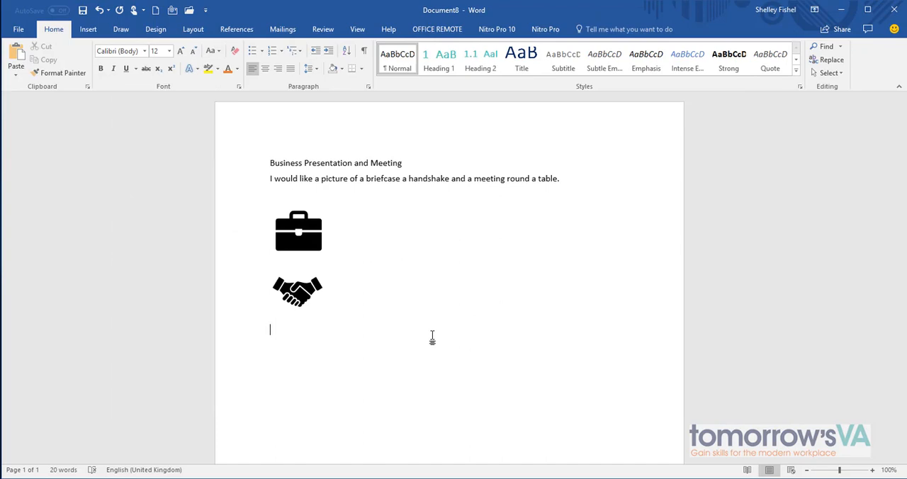
Insert the people-meeting-round-a-table icon from the icon gallery under the handshake
{"action": "left_click", "coordinate": [85, 29]}
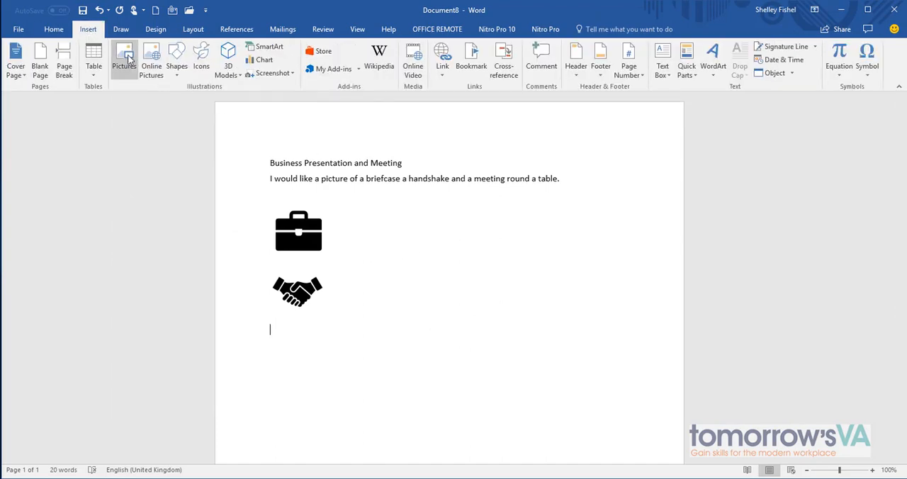
{"action": "left_click", "coordinate": [201, 60]}
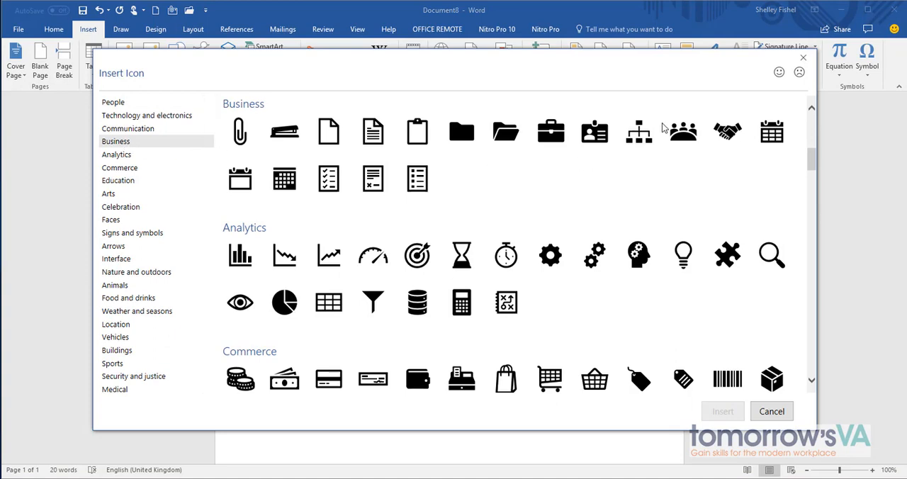
{"action": "left_click", "coordinate": [772, 411]}
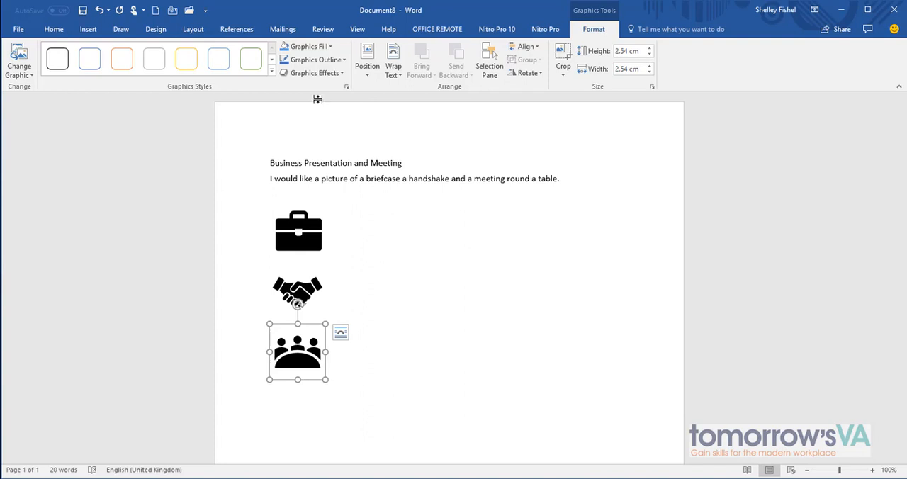
Apply preset graphic styles: green to the meeting icon and orange to the handshake
{"action": "left_click", "coordinate": [251, 103]}
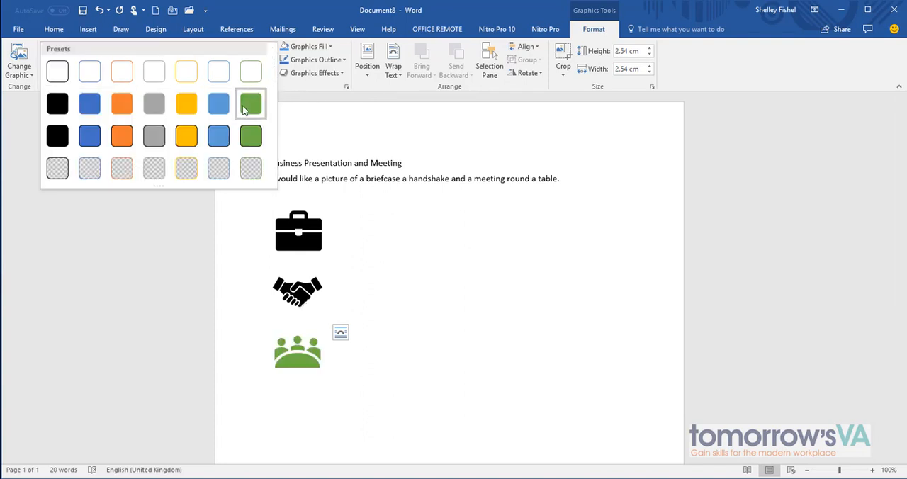
{"action": "left_click", "coordinate": [251, 103]}
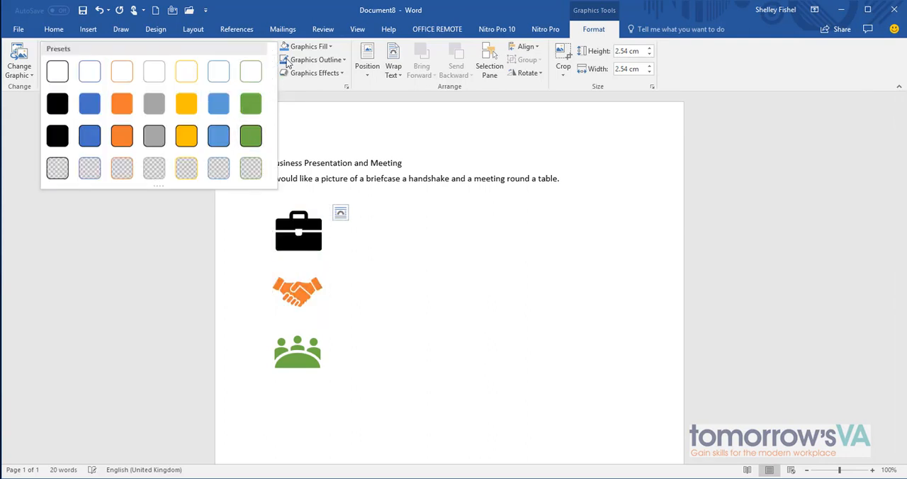
{"action": "left_click", "coordinate": [304, 46]}
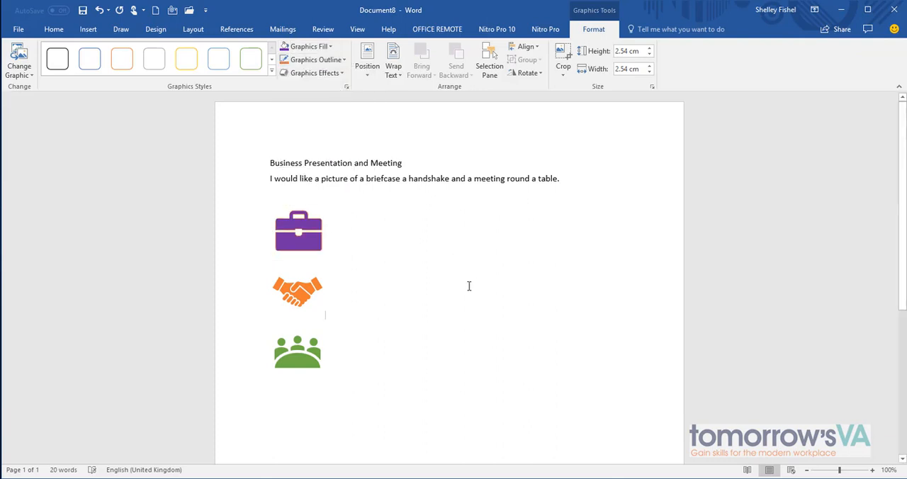
Restyle the handshake with a darker orange outline, then show the meeting icon's outline colours
{"action": "left_click", "coordinate": [297, 291]}
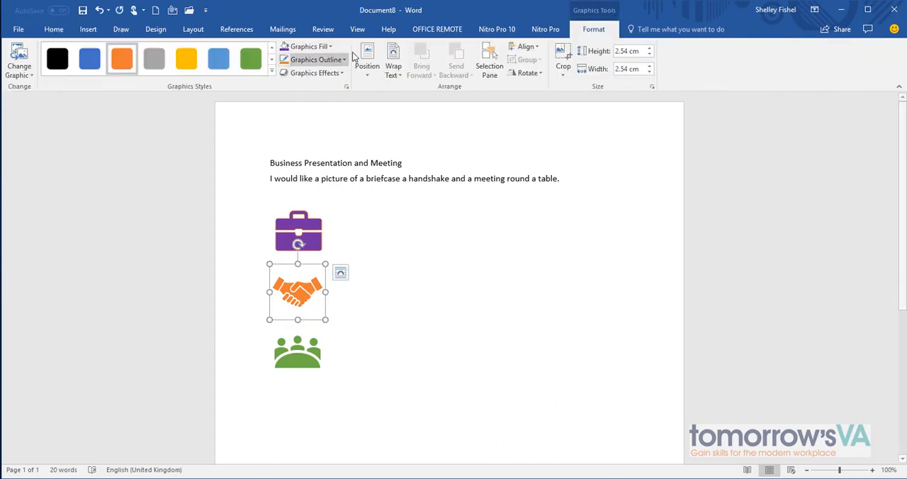
{"action": "left_click", "coordinate": [316, 59]}
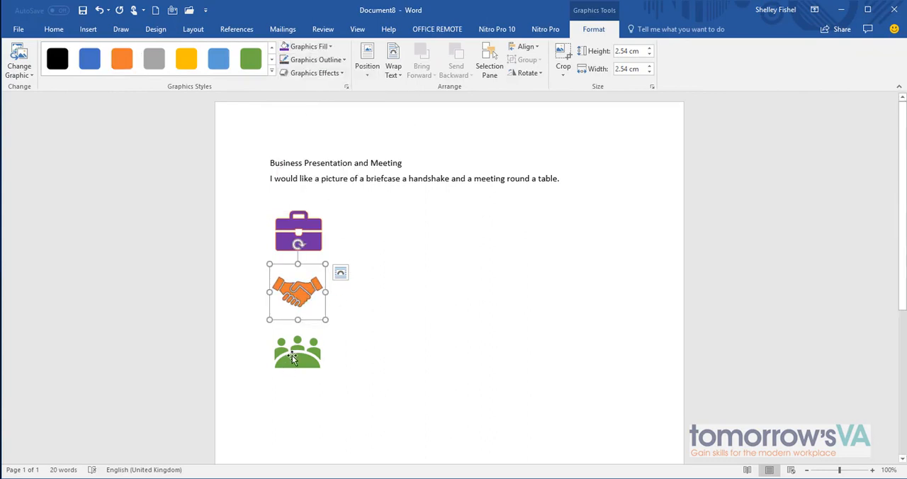
{"action": "left_click", "coordinate": [303, 45]}
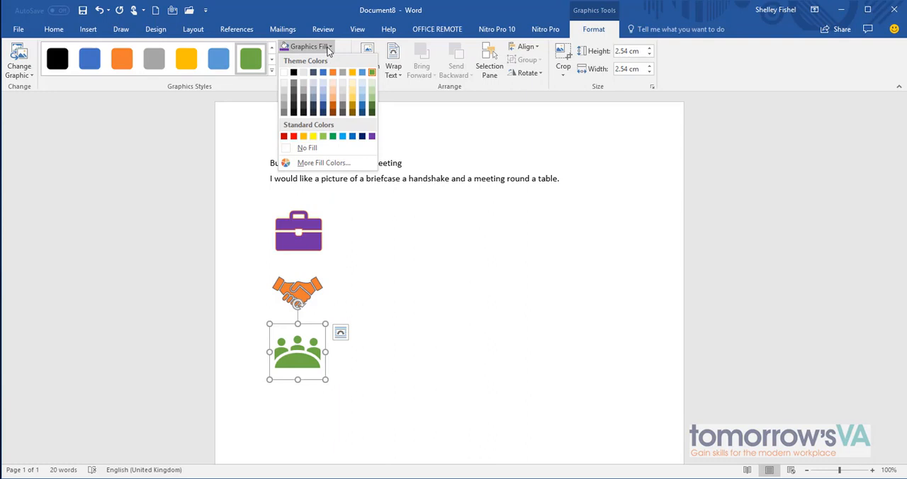
{"action": "left_click", "coordinate": [312, 59]}
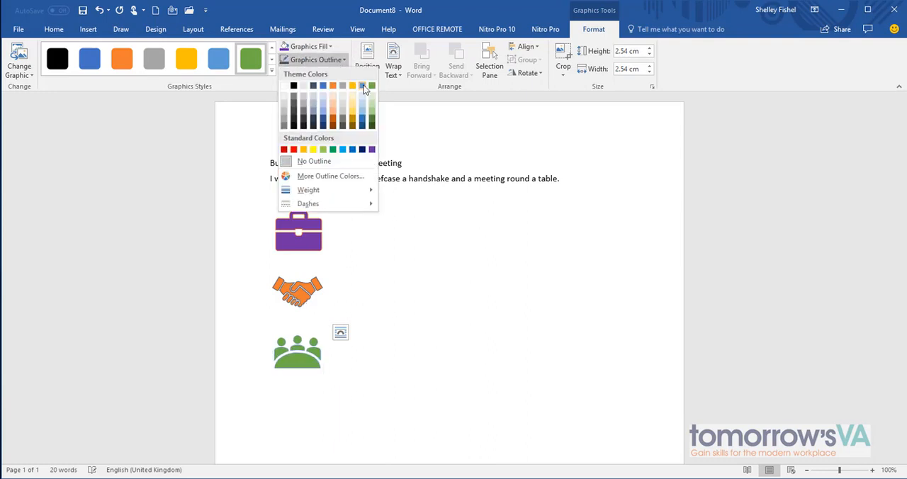